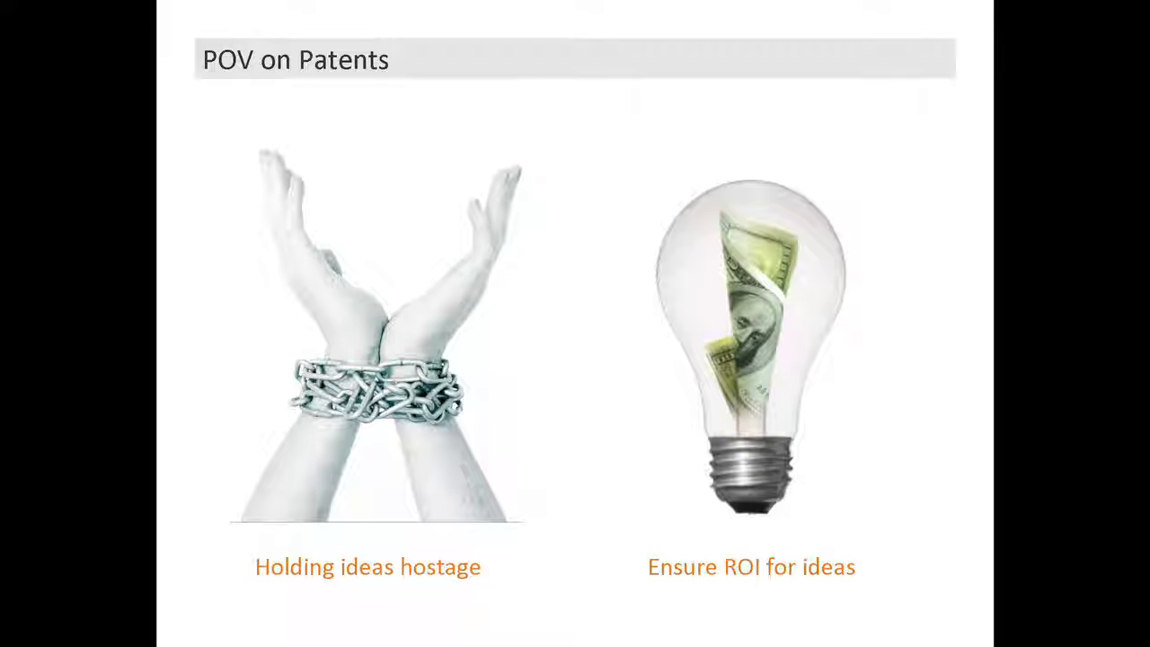
{"action": "key", "text": "right"}
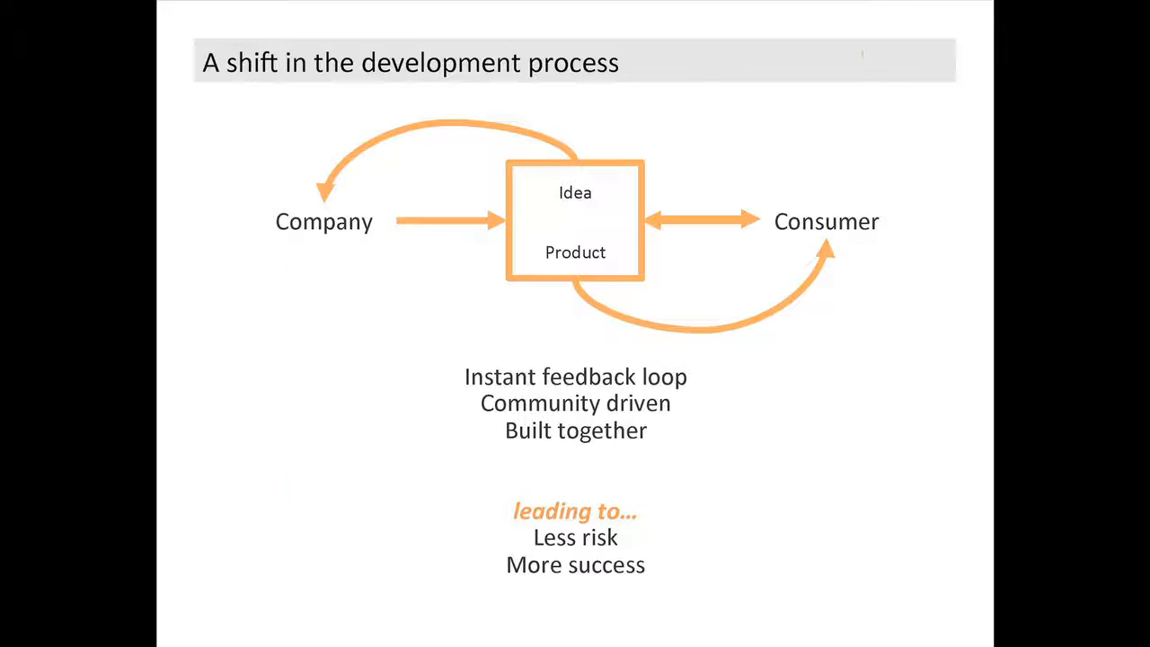
{"action": "key", "text": "Right"}
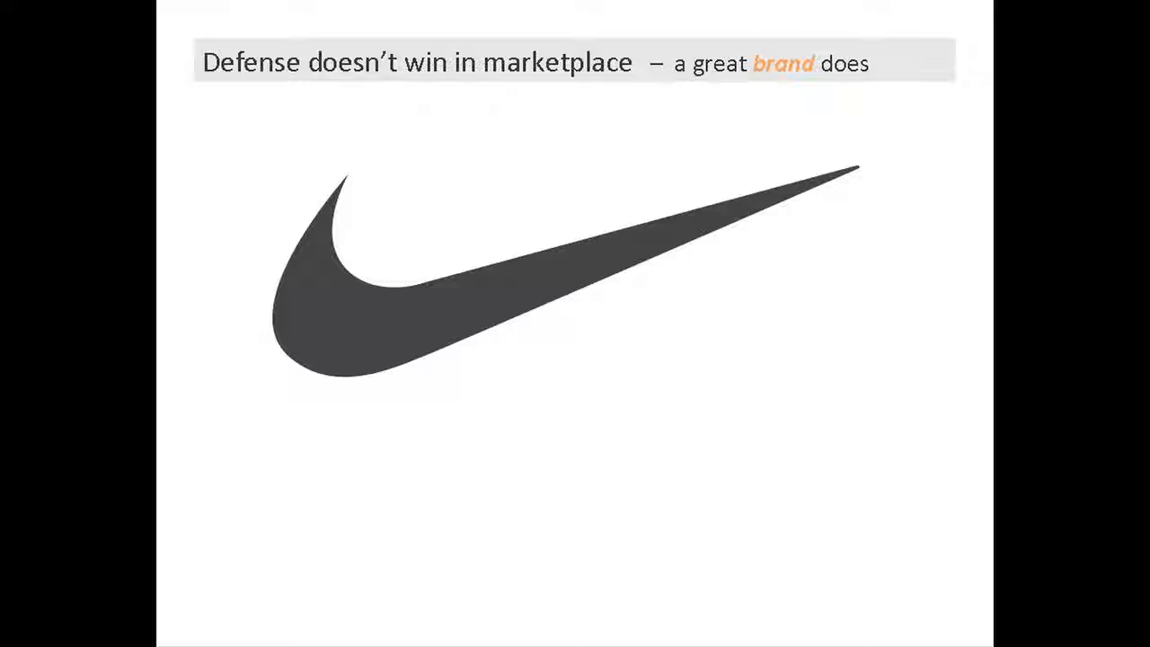
{"action": "key", "text": "Right"}
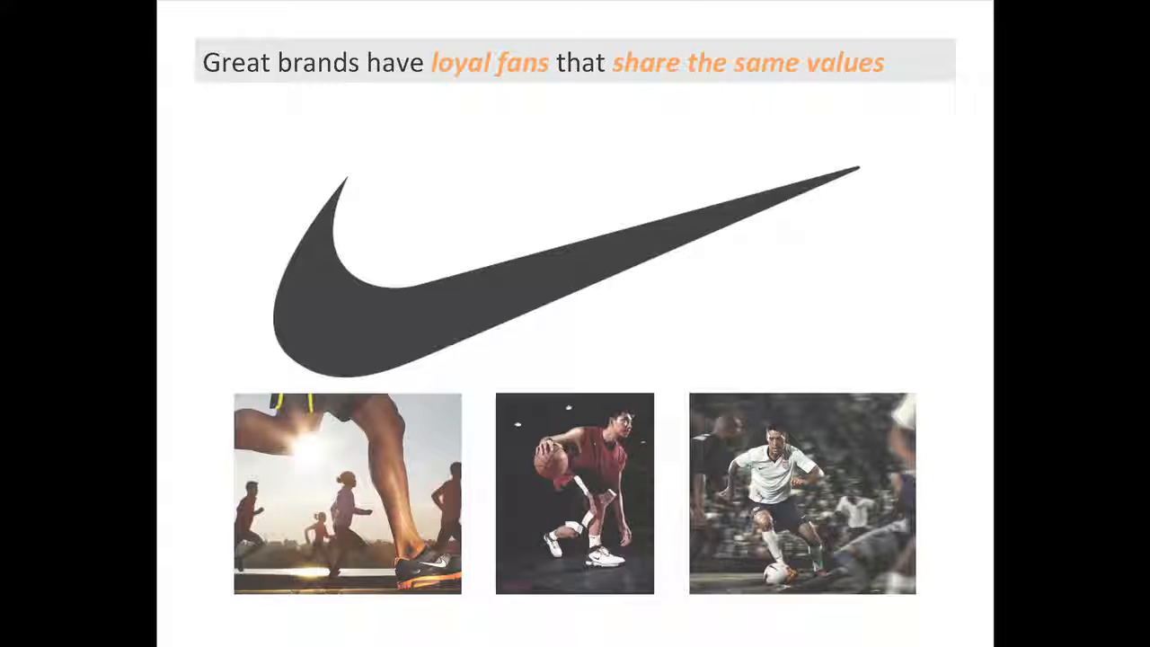